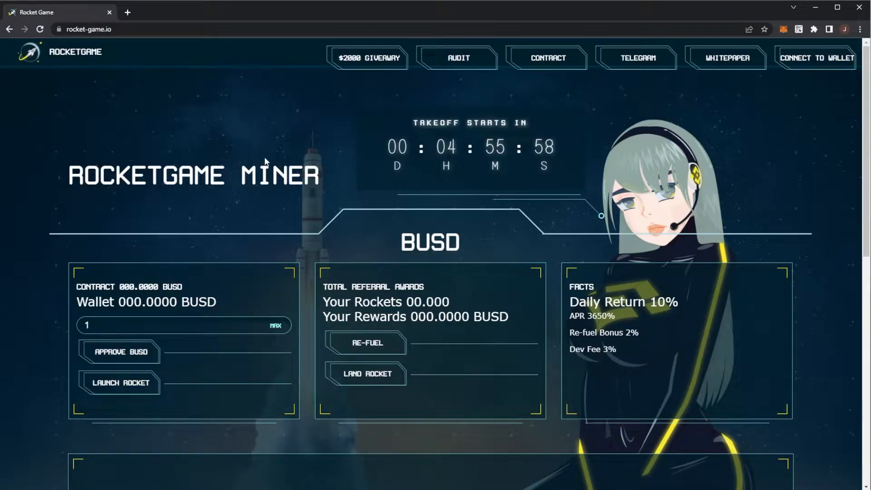
mouse_move(458, 154)
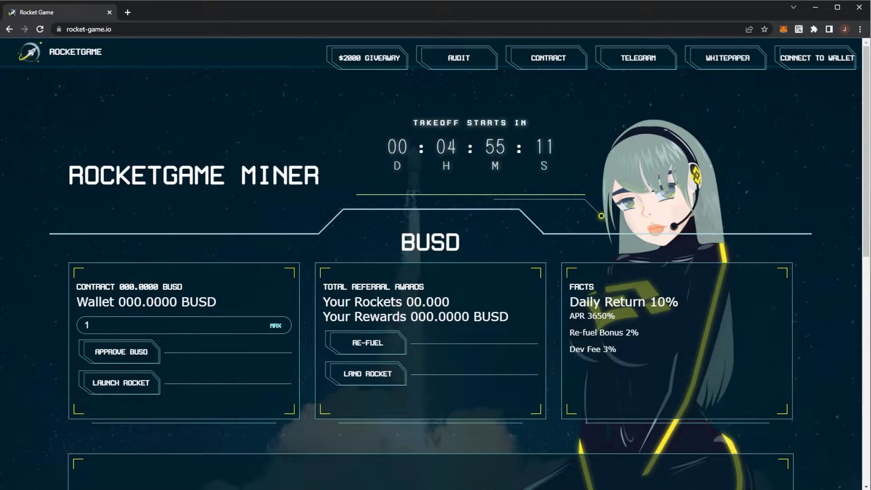
mouse_move(400, 137)
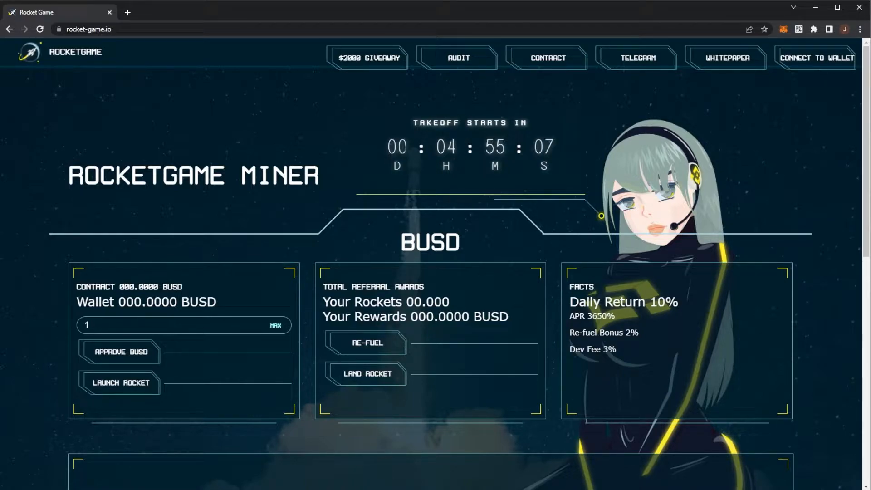
Scroll down the RocketGame site and open the 2000$ Giveaway page in SweepWidget
scroll(down, 3)
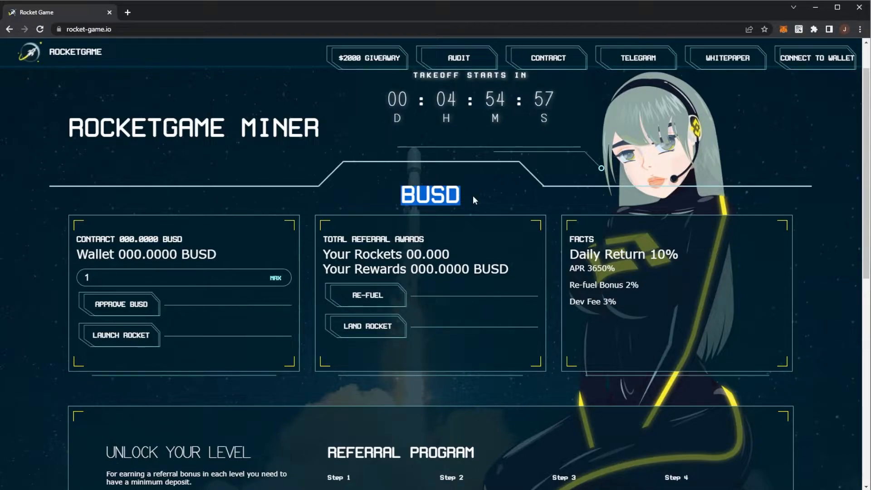
scroll(down, 3)
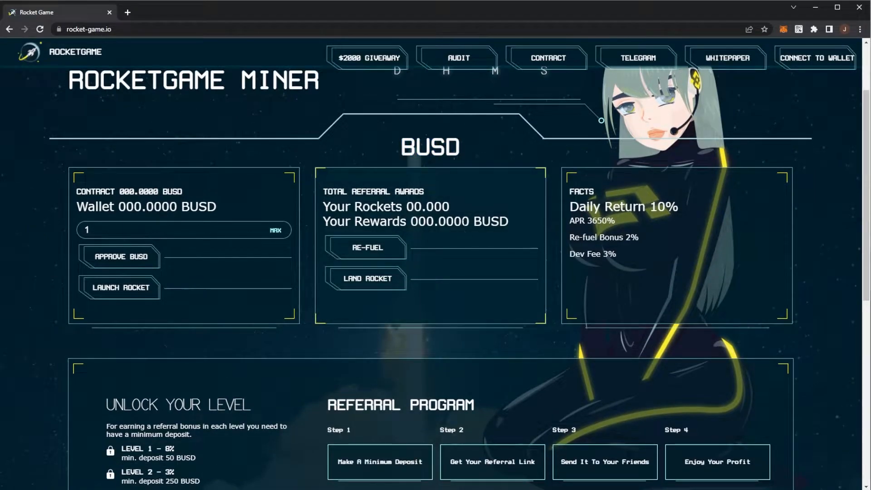
scroll(down, 3)
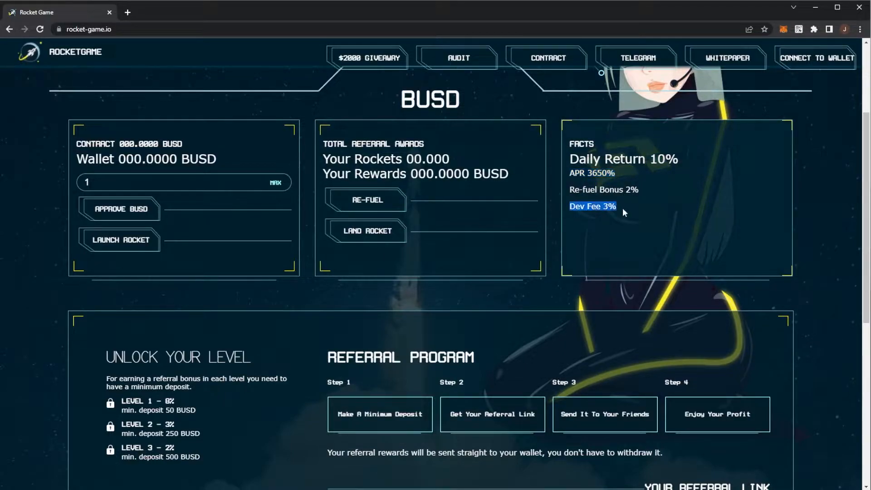
mouse_move(399, 197)
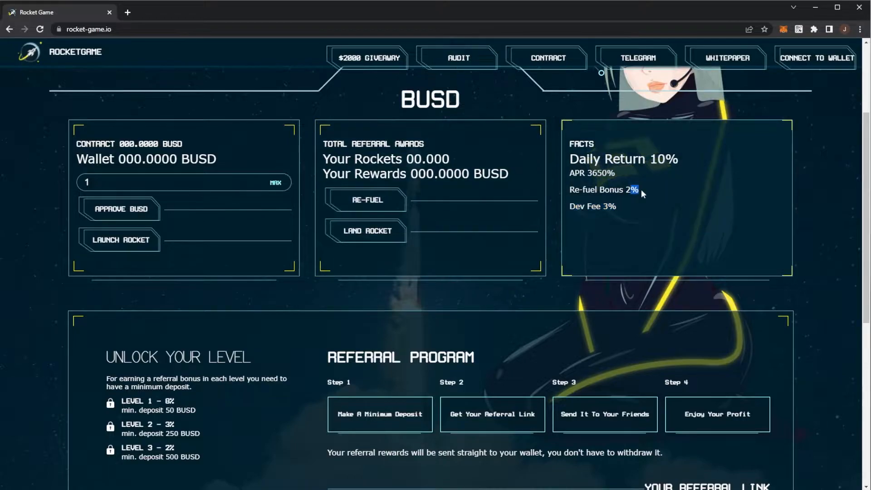
mouse_move(165, 259)
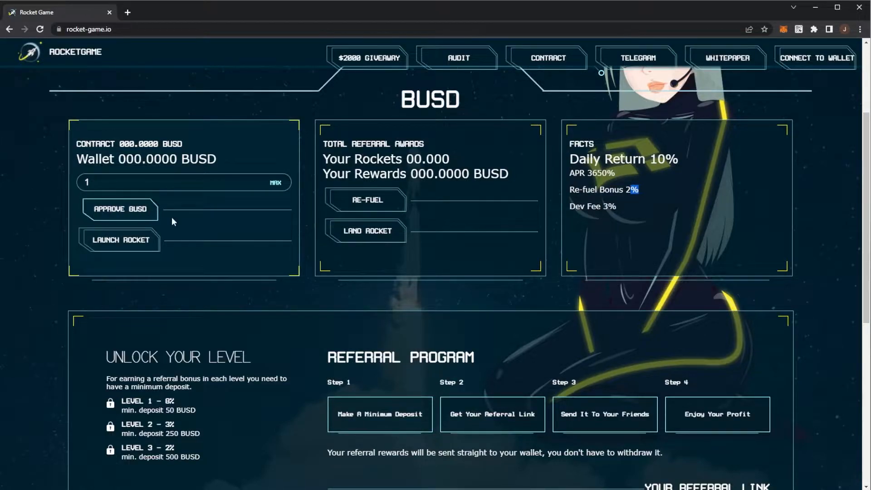
mouse_move(120, 209)
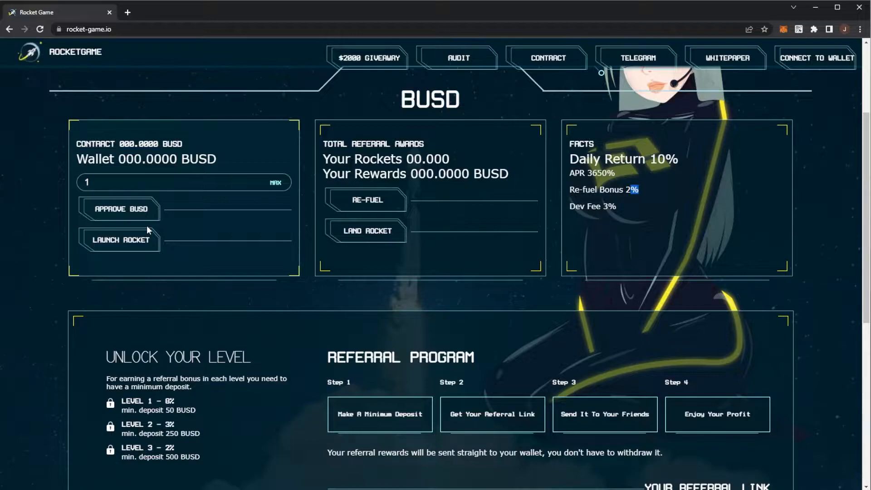
mouse_move(365, 199)
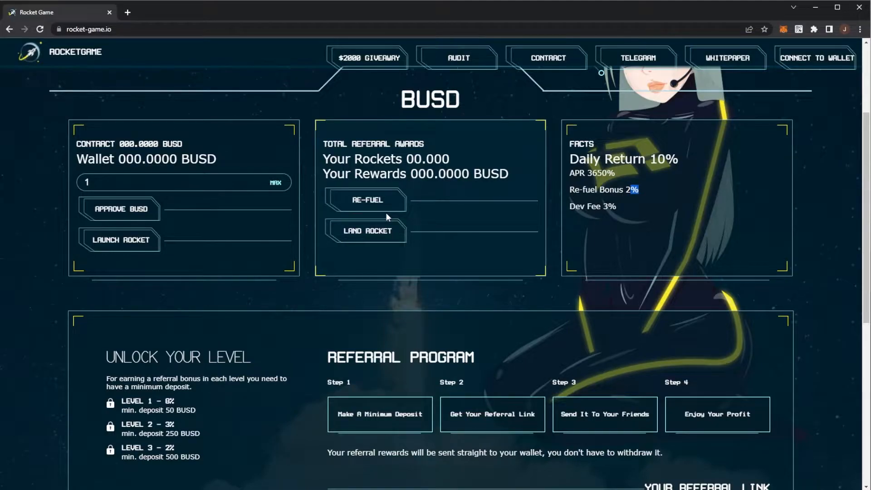
scroll(down, 3)
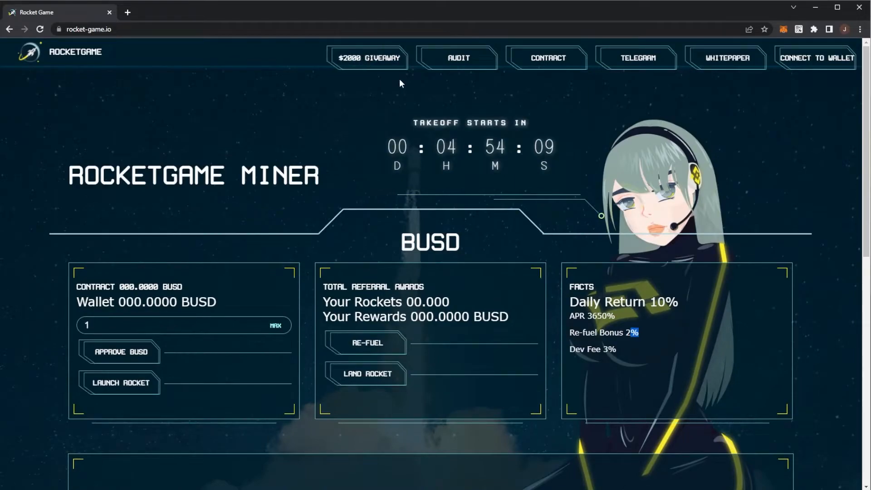
click(369, 58)
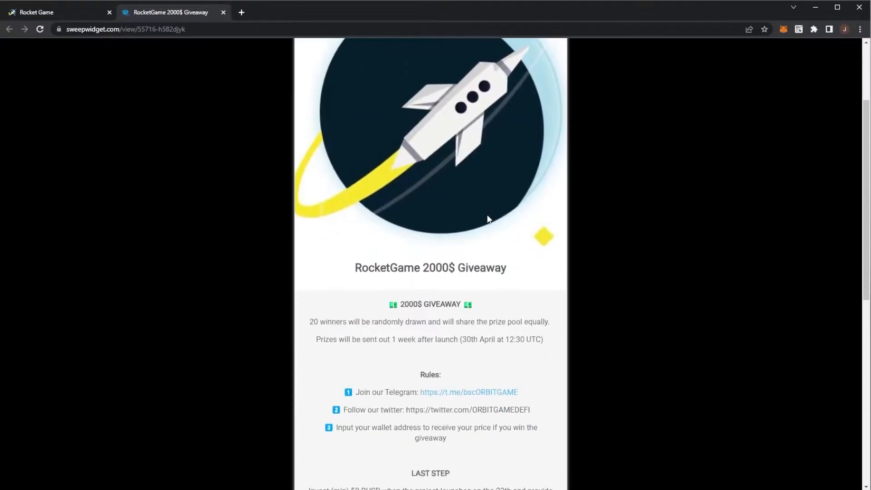
Review the giveaway rules, highlighting the LAST STEP minimum 50 BUSD investment requirement, then leave the page
scroll(down, 3)
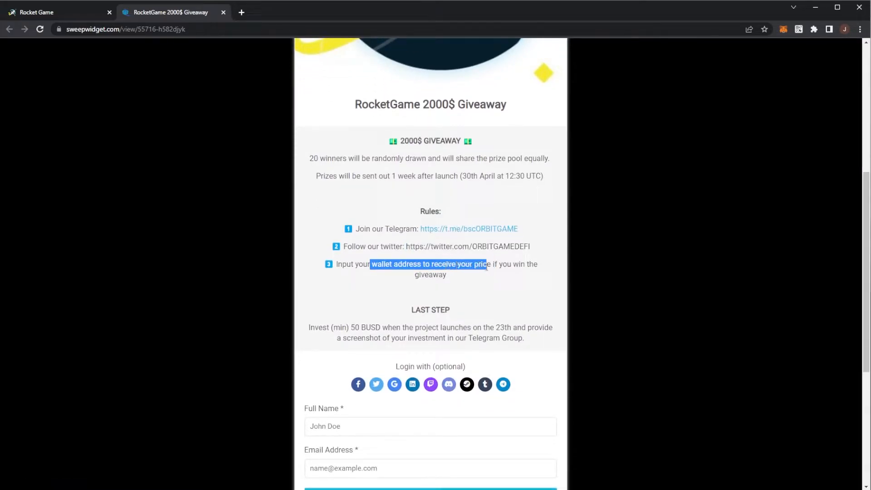
scroll(down, 3)
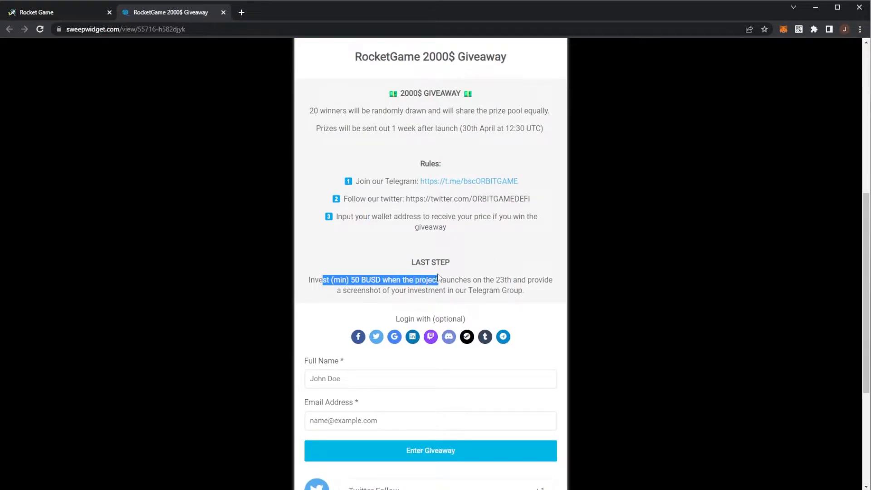
drag(437, 279, 504, 279)
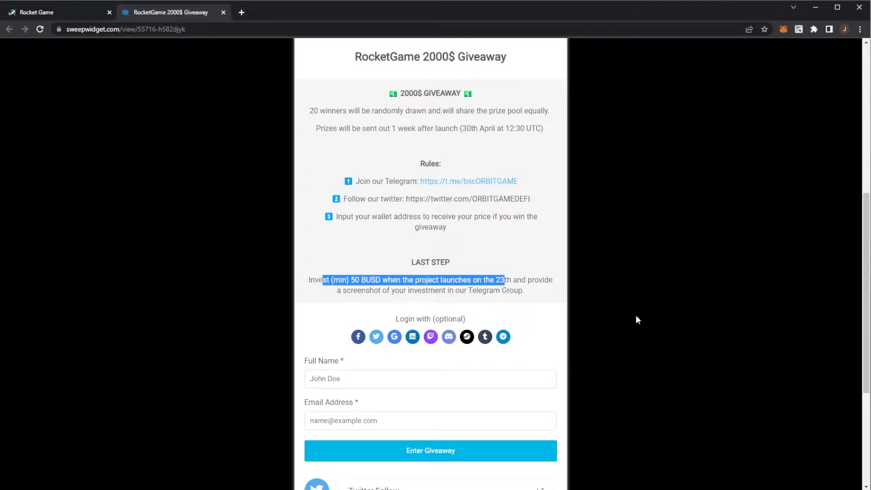
scroll(down, 3)
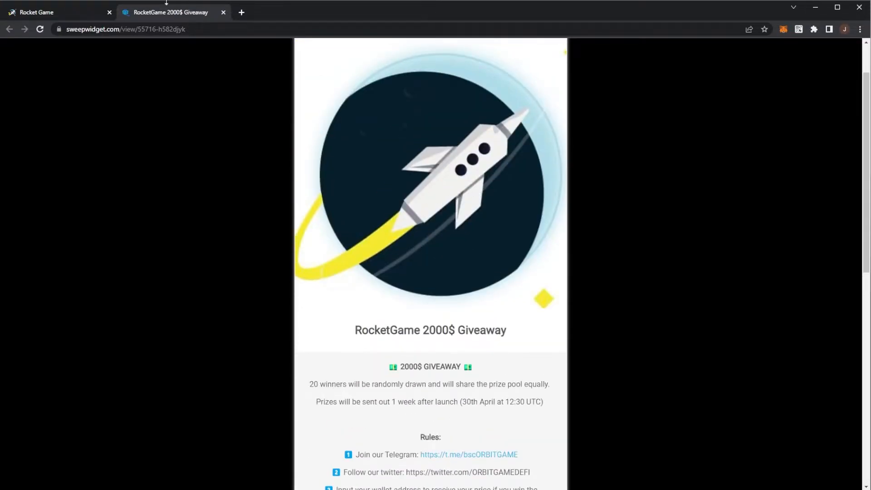
click(55, 12)
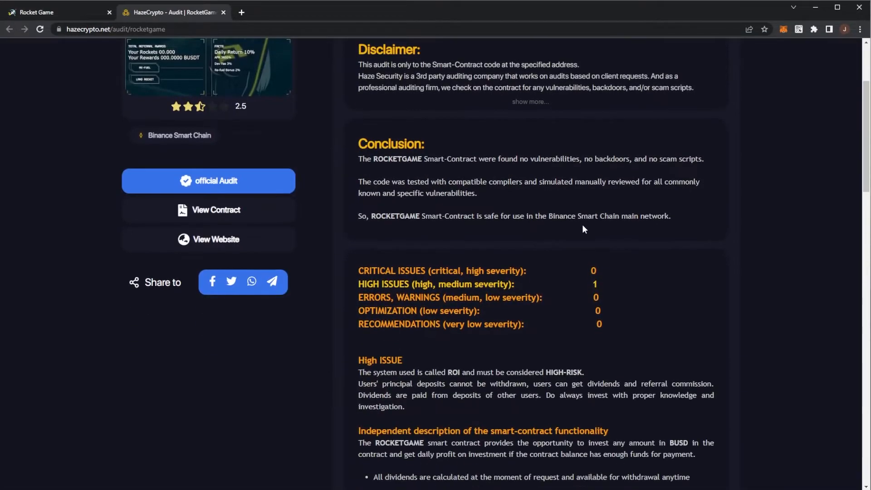
In the HazeCrypto audit, highlight the high-risk ROI warning and the dividends and referral commission note
scroll(down, 3)
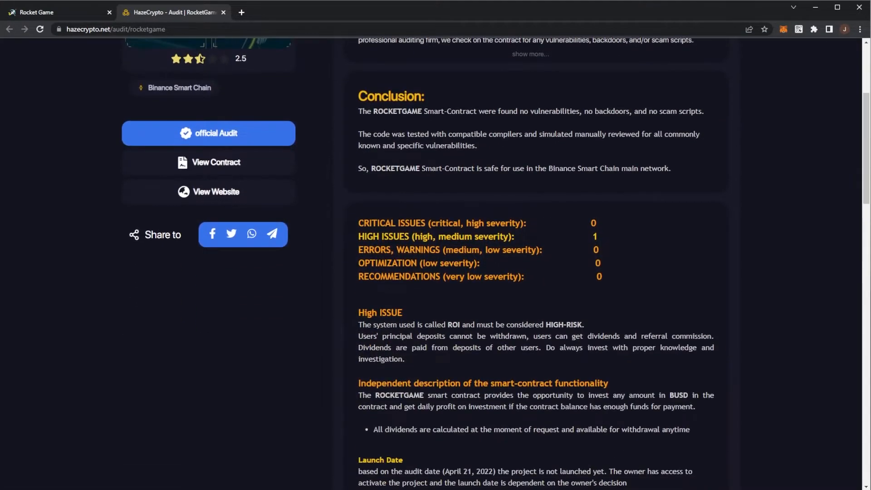
drag(425, 325, 583, 324)
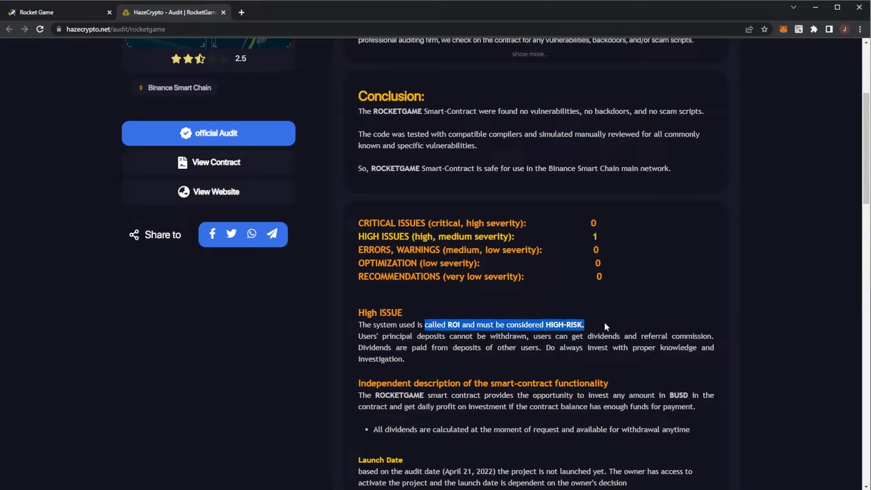
mouse_move(623, 327)
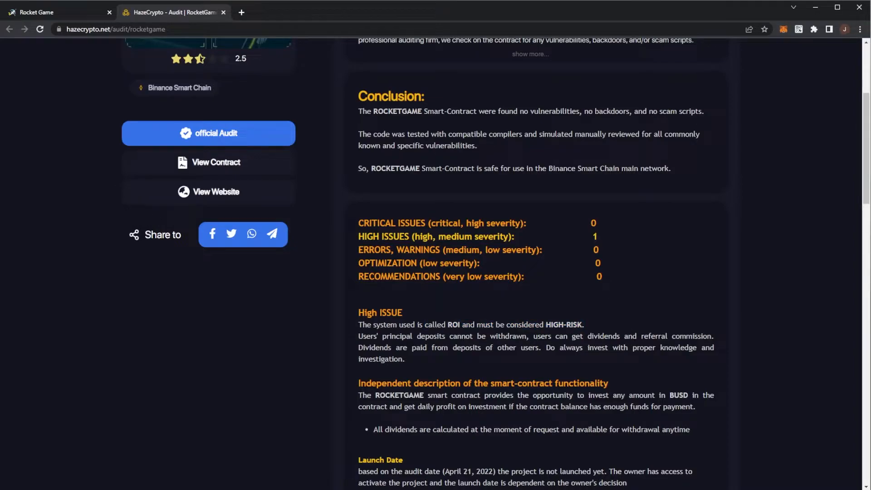
click(56, 12)
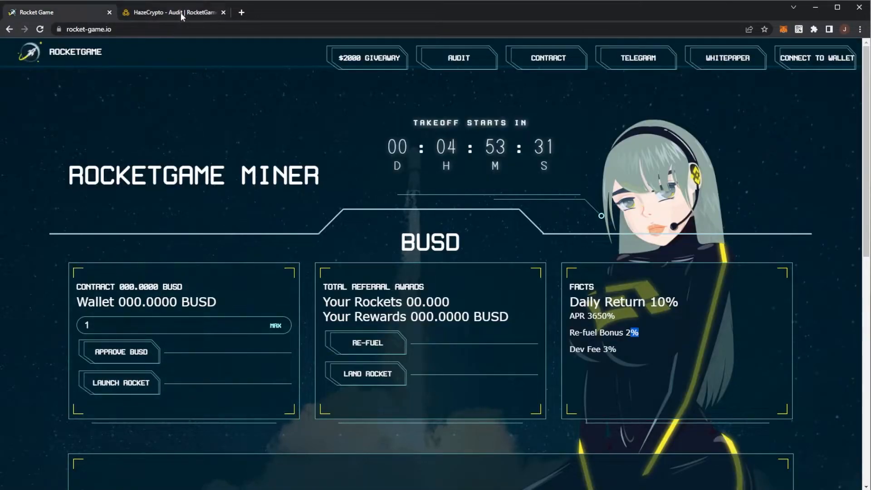
click(173, 12)
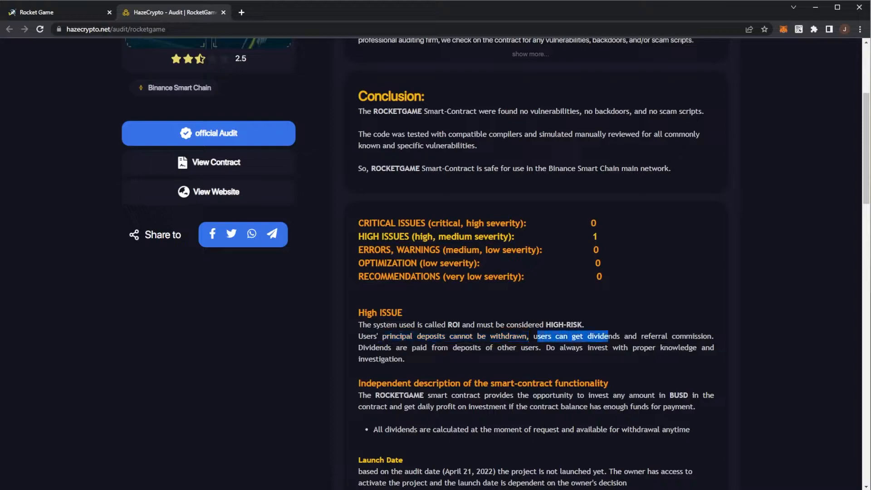
drag(605, 336, 692, 336)
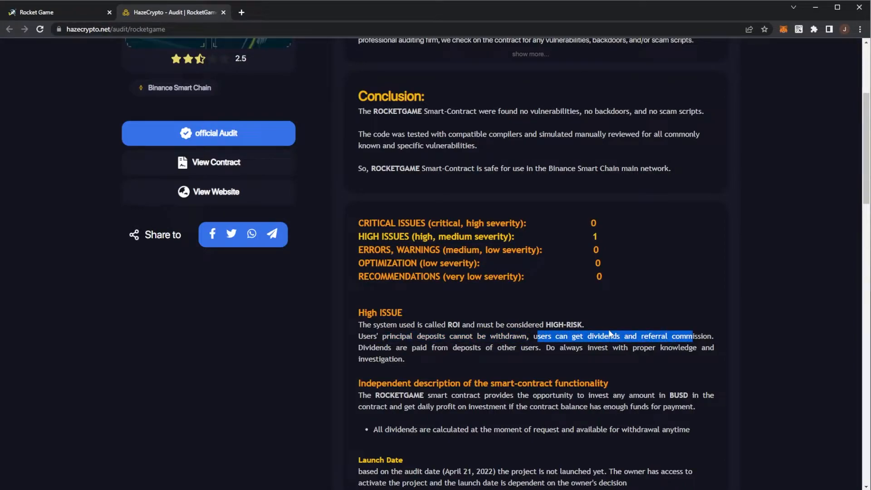
Scroll through the audit's contract fee details and close the HazeCrypto audit tab
scroll(down, 3)
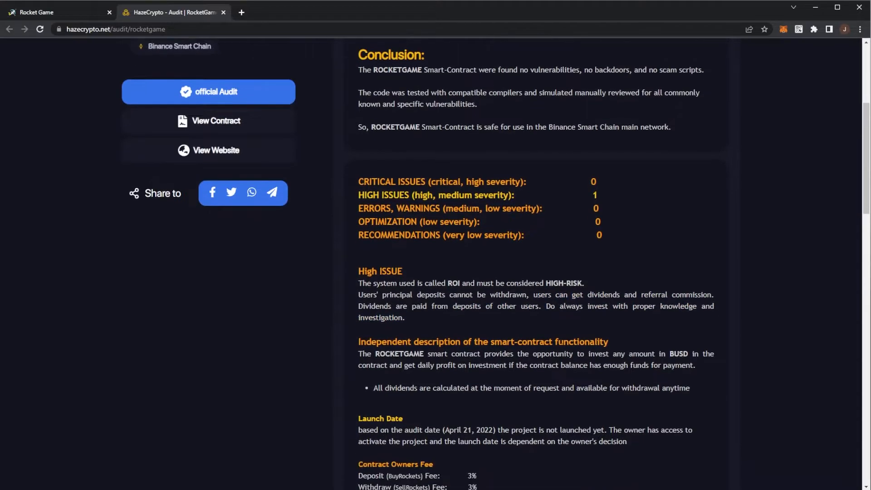
scroll(down, 3)
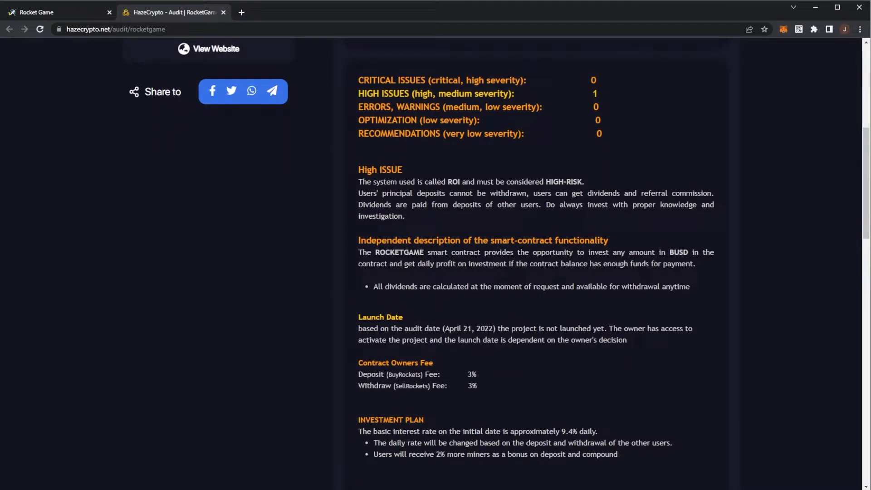
mouse_move(565, 337)
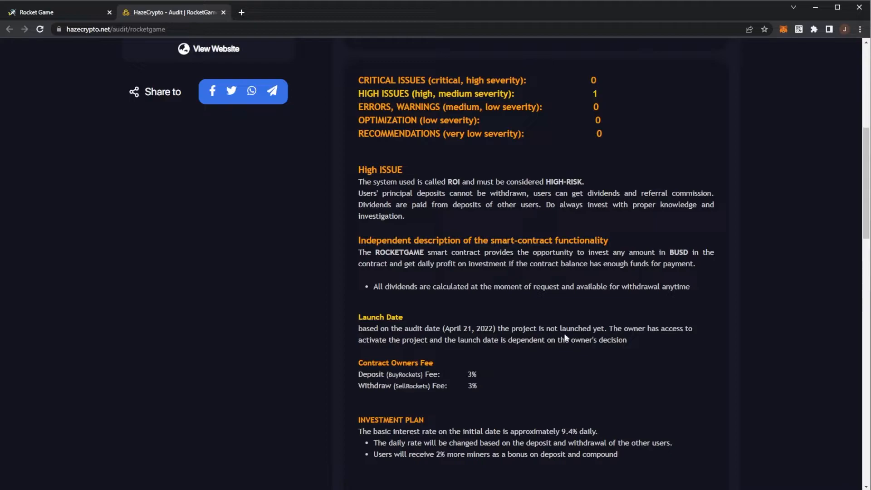
mouse_move(565, 327)
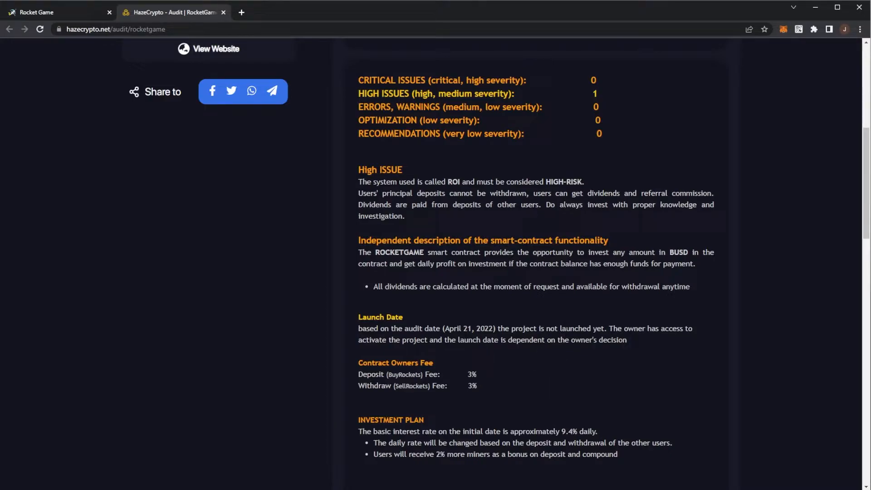
scroll(down, 3)
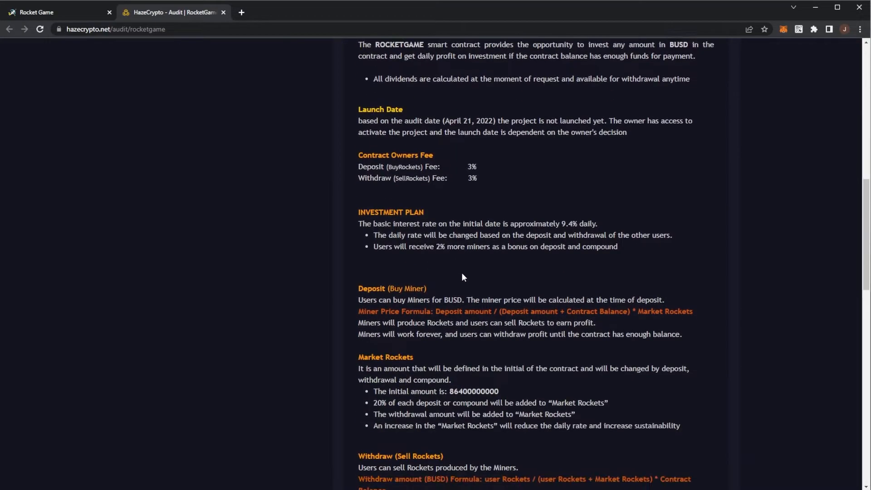
scroll(up, 3)
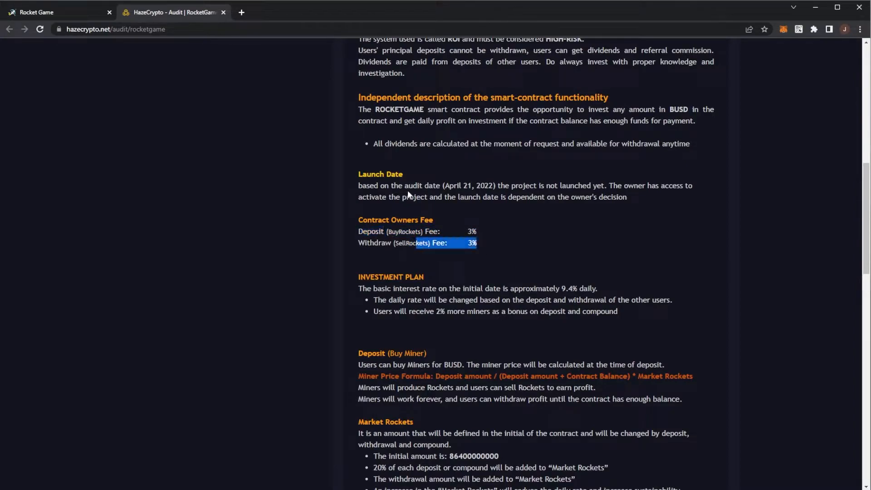
scroll(up, 3)
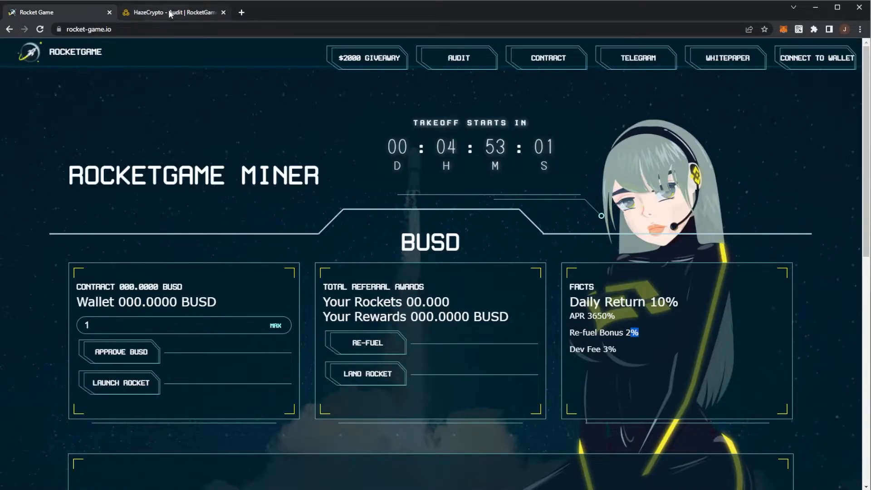
click(223, 12)
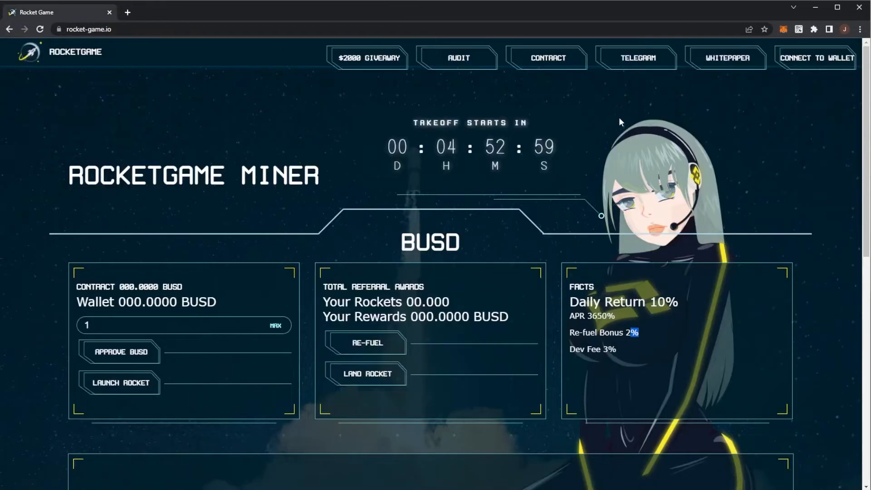
Open the BUSD Rocketgame Miner Telegram channel page, declining the Open Telegram Desktop prompt
click(637, 57)
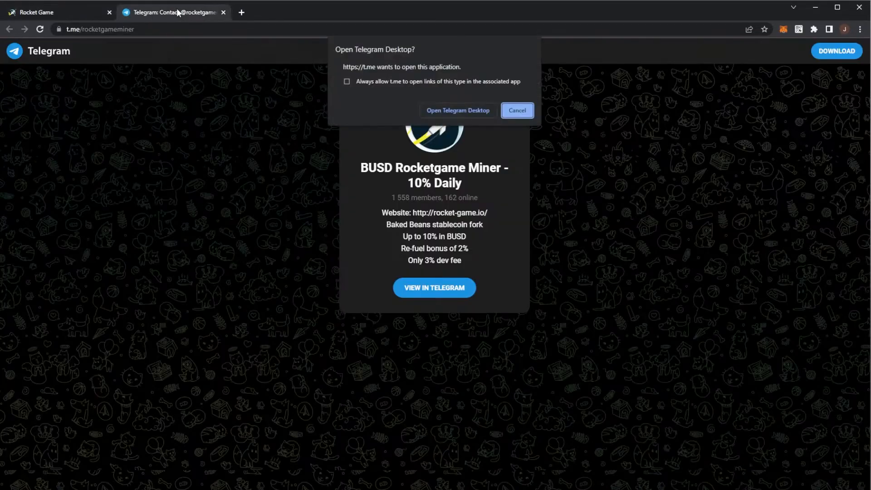
click(516, 110)
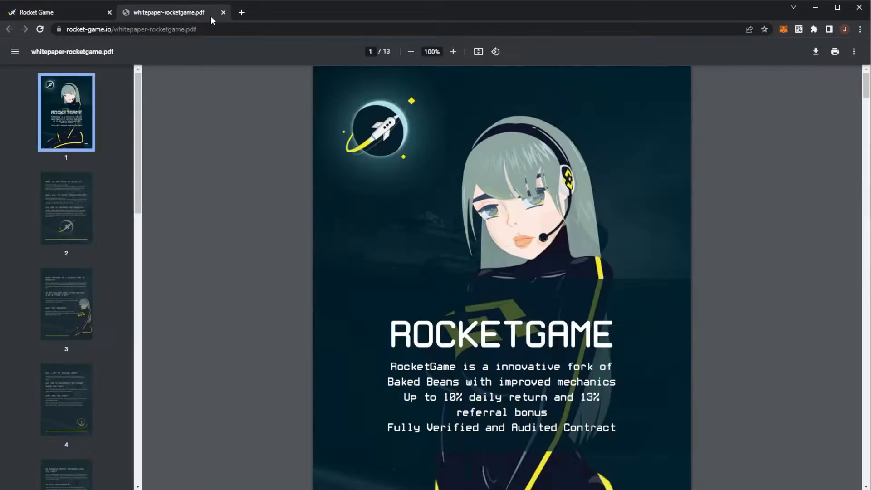
Read through whitepaper page 2 on rewards, briefly checking the RocketGame miner site
scroll(down, 3)
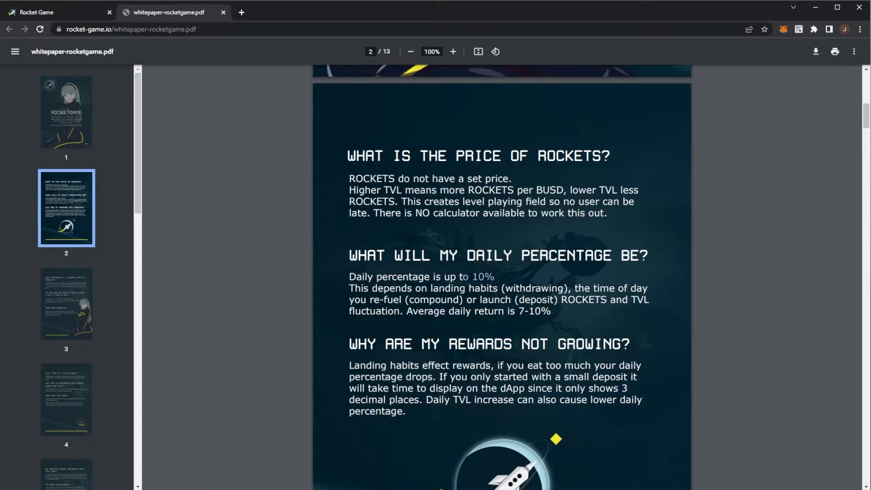
double_click(432, 300)
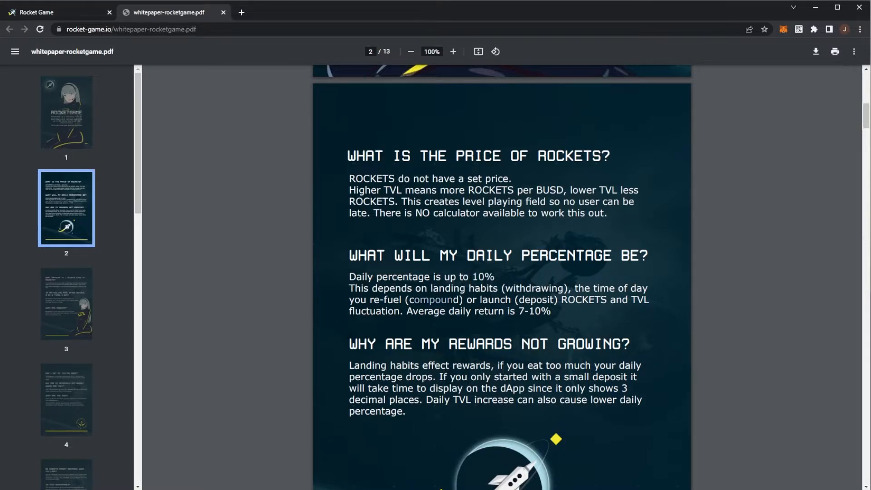
scroll(down, 3)
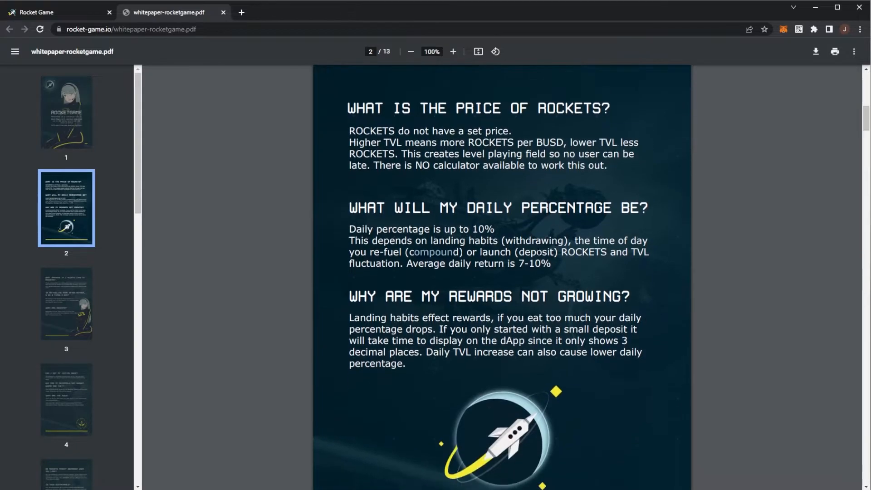
scroll(down, 3)
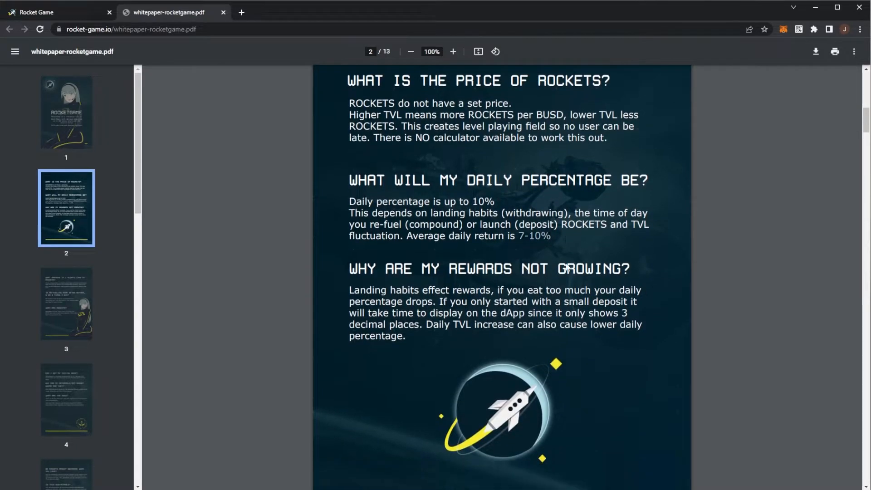
scroll(down, 3)
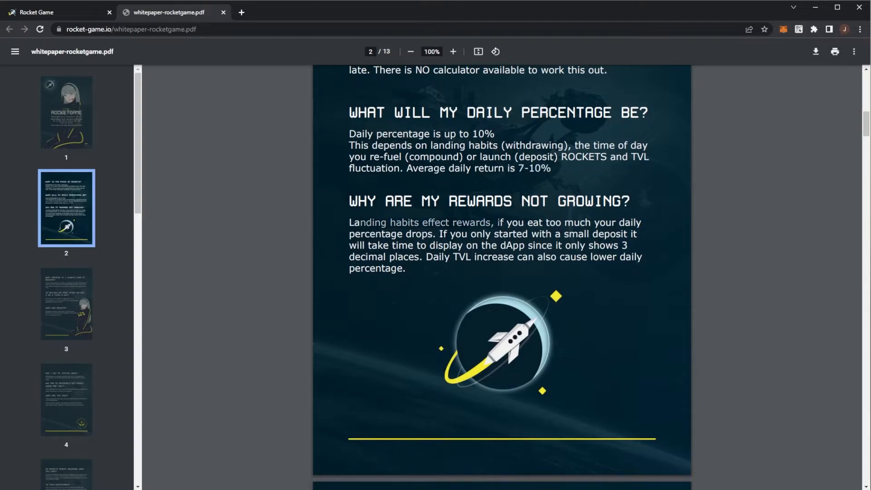
scroll(down, 3)
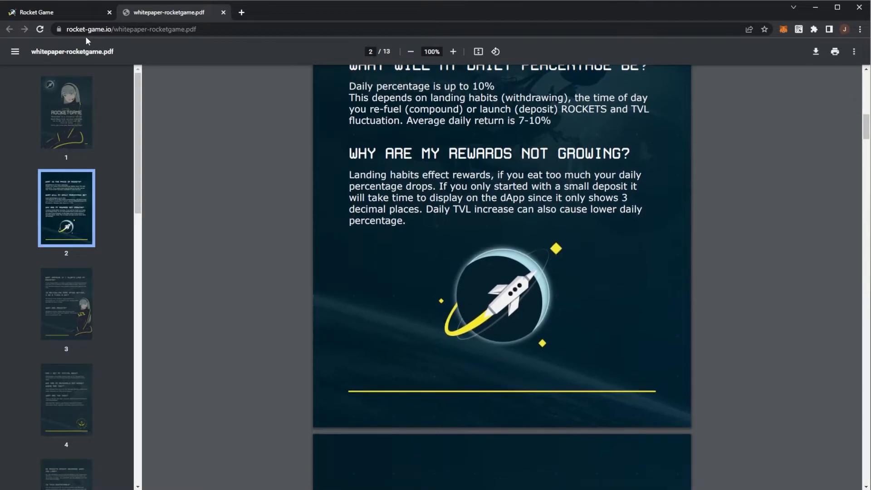
click(60, 12)
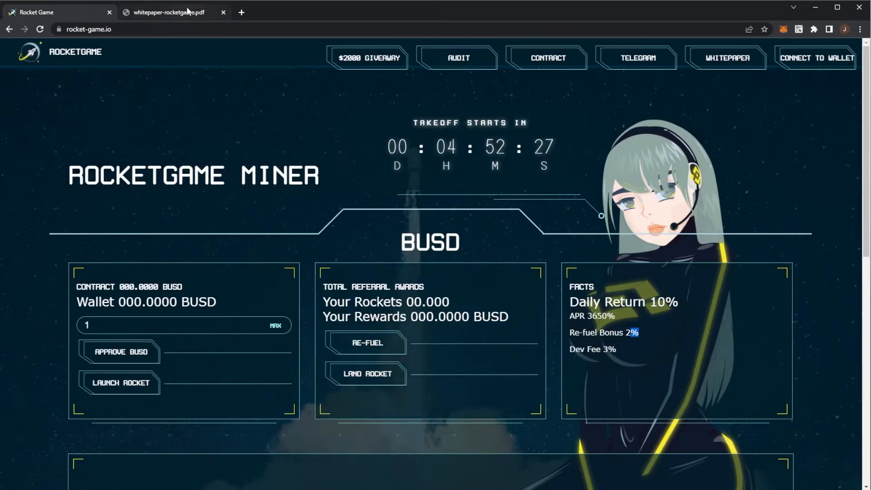
click(169, 12)
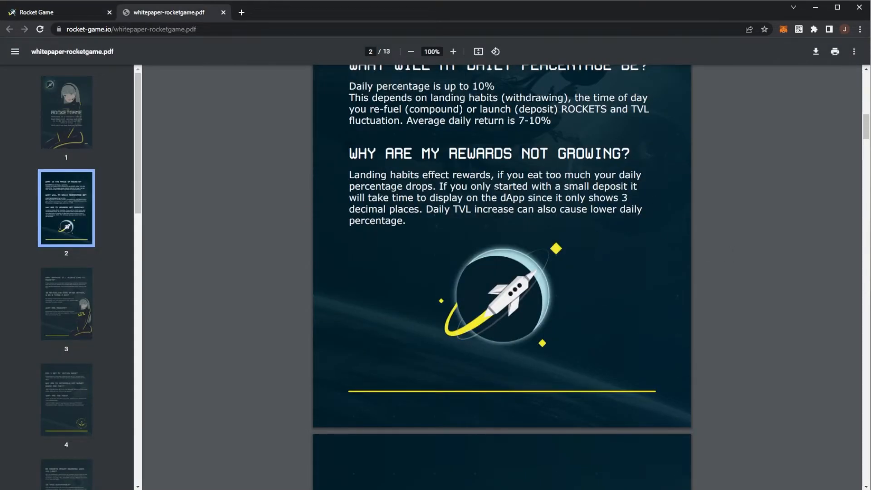
Continue into page 3 on landing rockets and re-fueling frequency, checking the miner site again
scroll(down, 3)
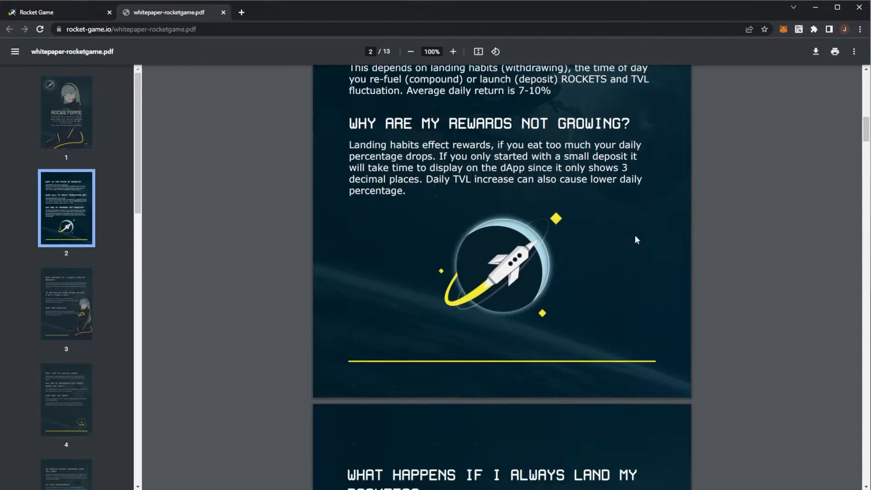
scroll(down, 3)
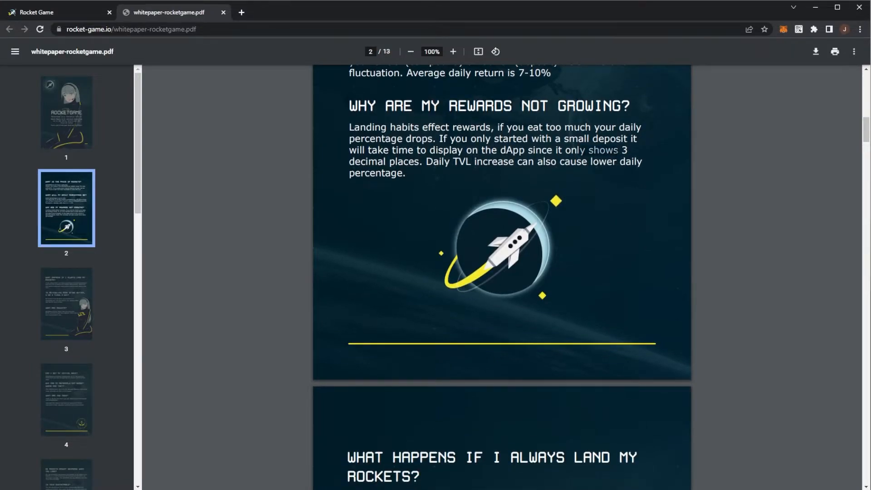
click(55, 12)
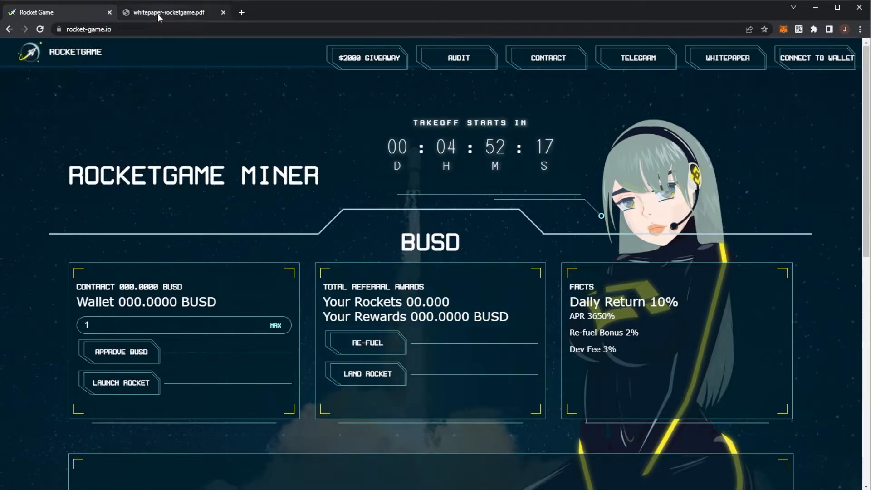
click(169, 12)
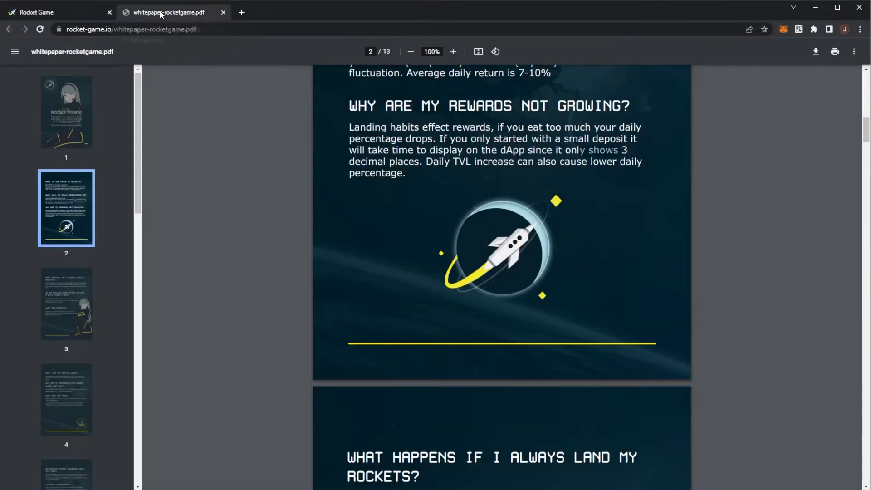
scroll(down, 3)
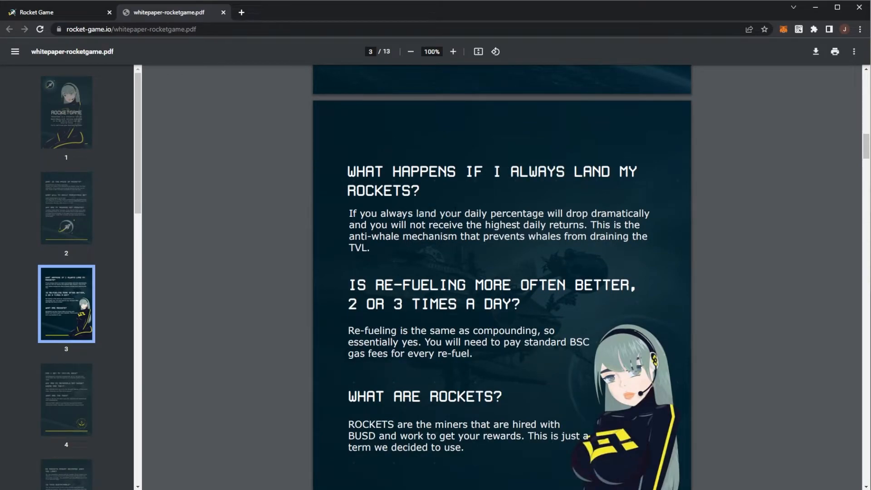
double_click(470, 213)
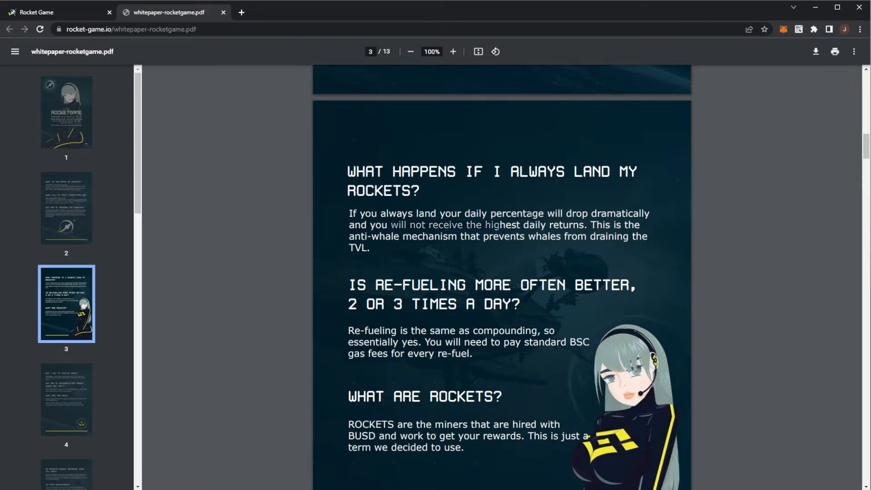
Scroll through the rest of page 3 covering what rockets are, reaching page 4's initial-deposit FAQ
scroll(down, 3)
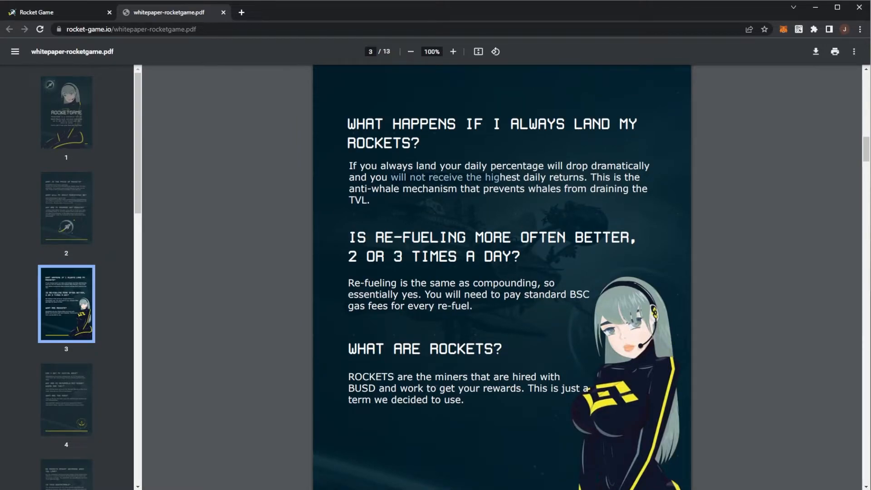
scroll(down, 3)
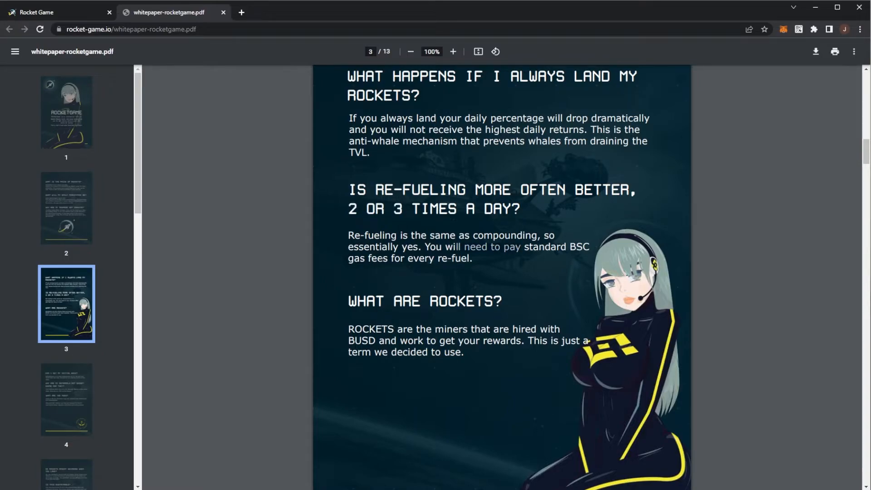
scroll(down, 3)
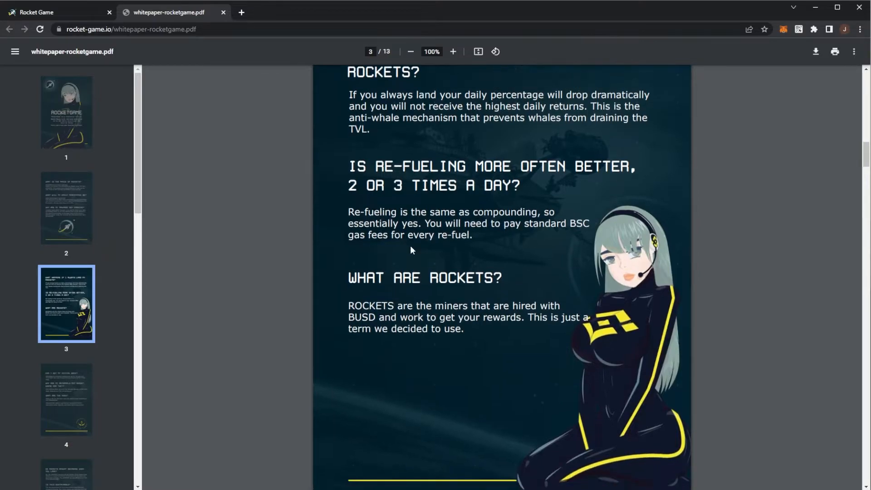
scroll(down, 3)
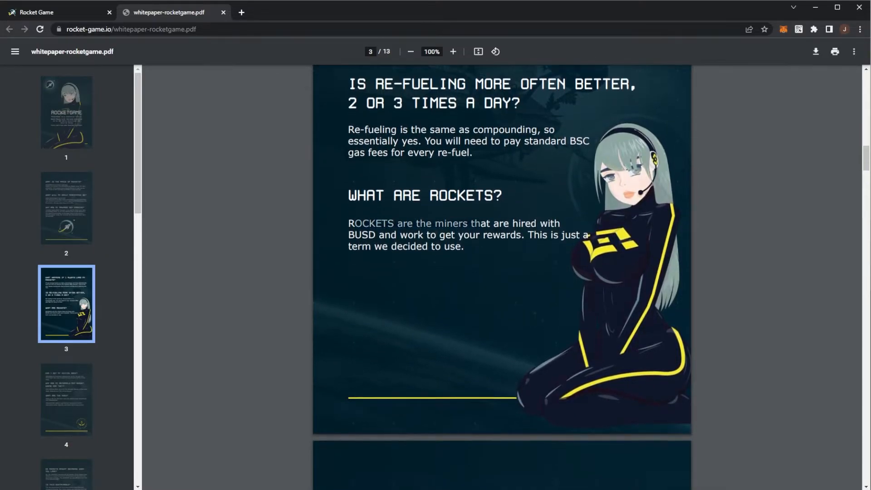
scroll(down, 3)
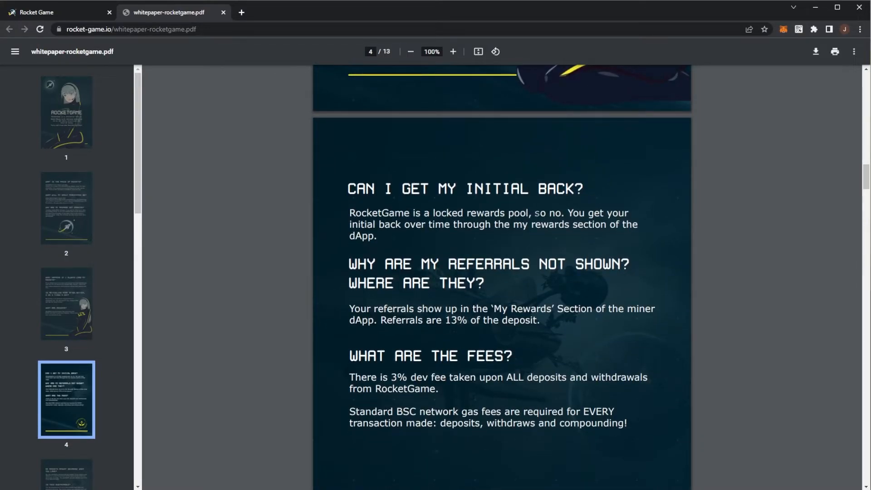
Scroll through whitepaper pages 4–6 to the rug-pull safeguards, 6/1 strategy and late investing questions
scroll(down, 3)
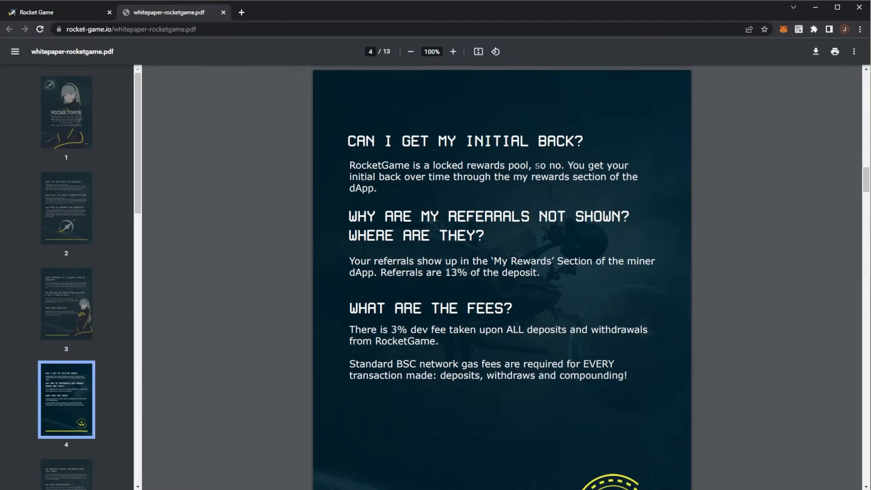
scroll(down, 3)
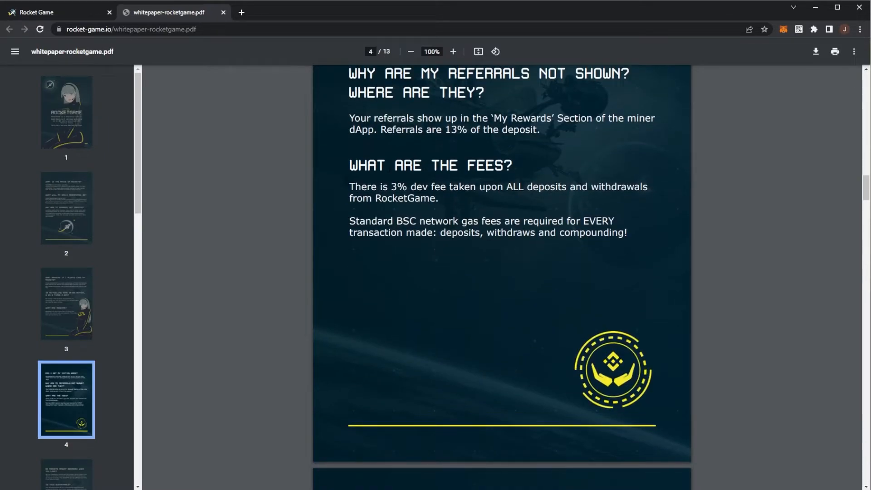
scroll(down, 3)
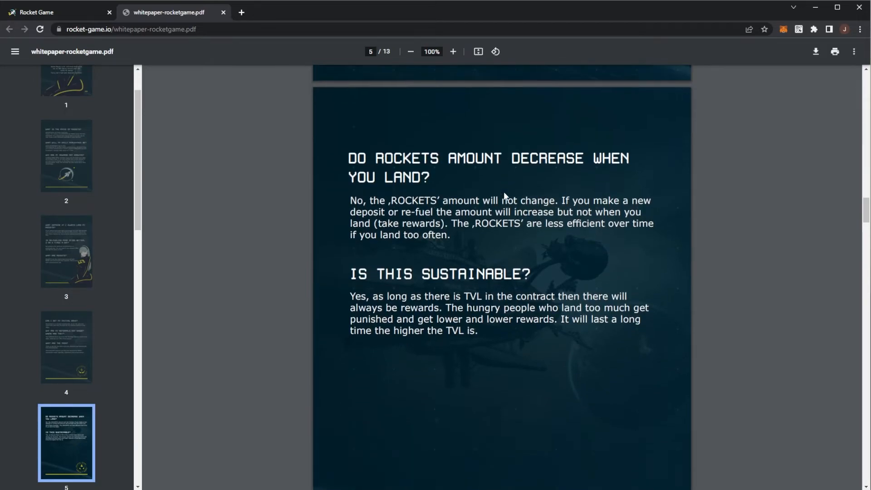
scroll(down, 3)
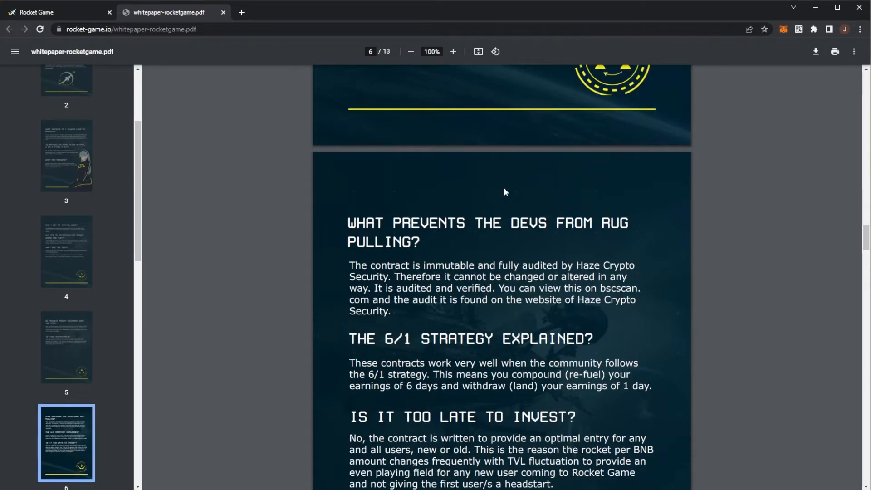
scroll(down, 3)
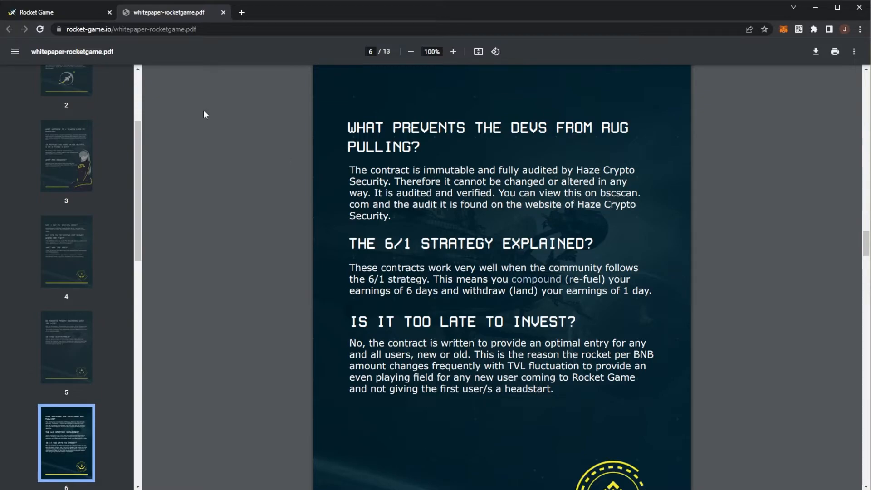
Switch between the RocketGame miner site and the whitepaper twice to compare them
click(55, 12)
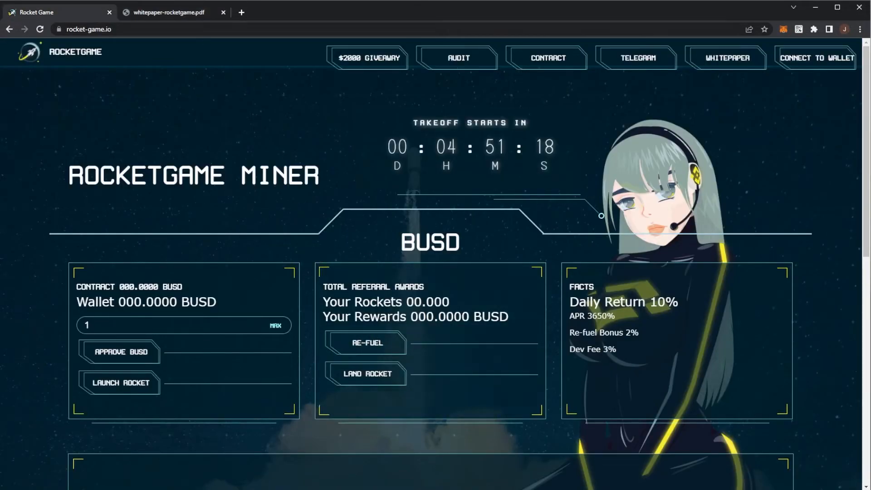
click(169, 12)
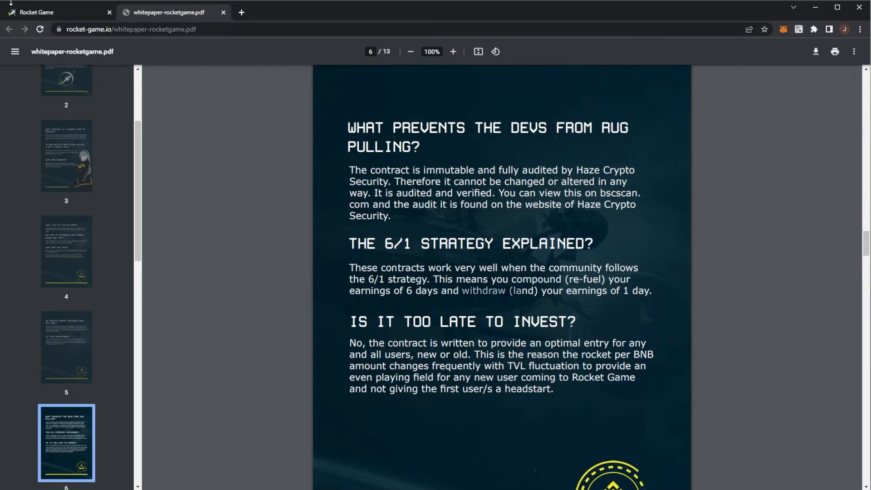
click(55, 11)
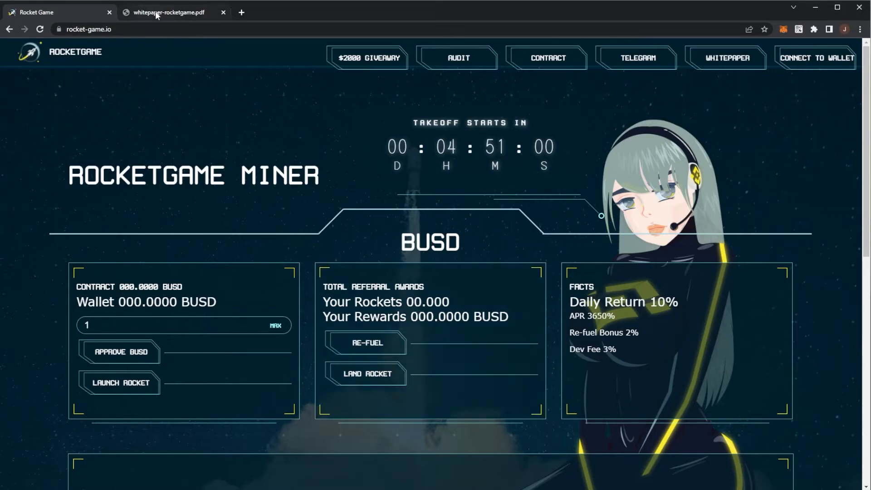
click(169, 11)
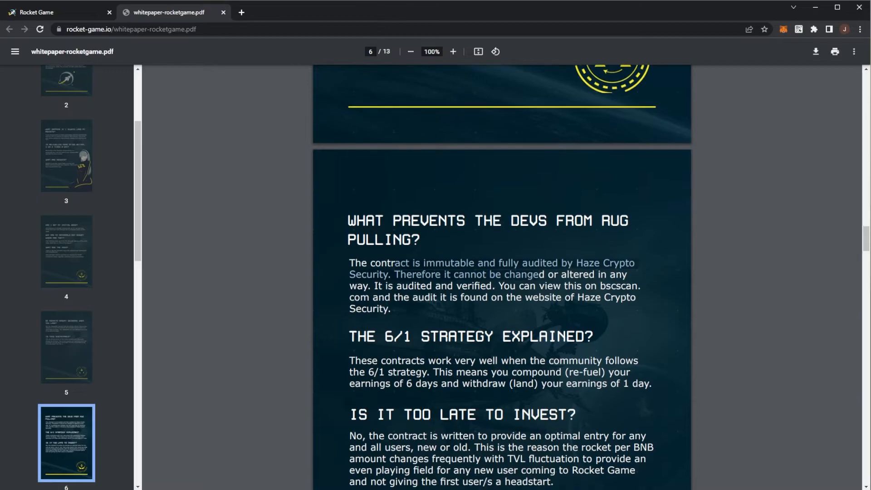
Scroll through whitepaper pages 7–9, then jump back to page 3 via its sidebar thumbnail
scroll(down, 3)
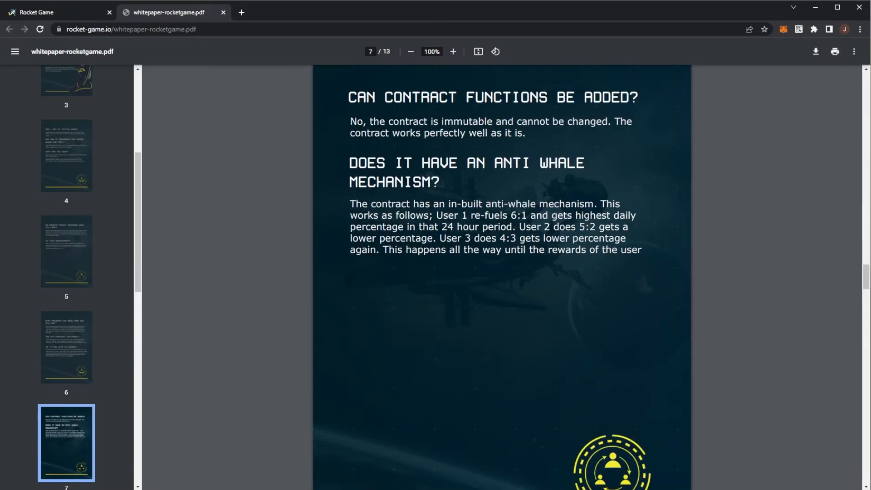
scroll(down, 3)
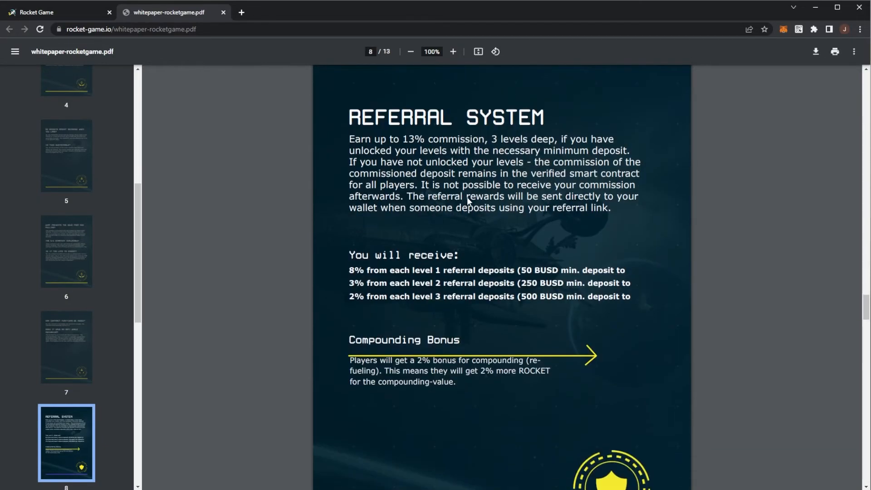
scroll(down, 3)
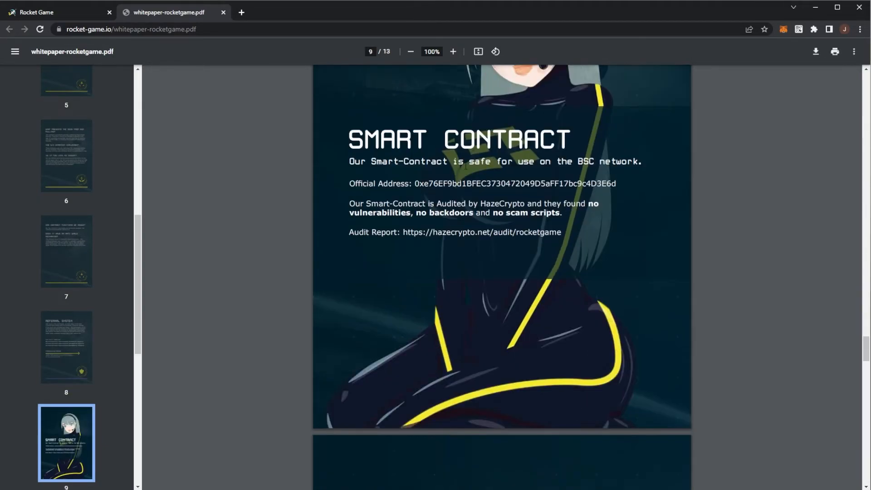
scroll(down, 3)
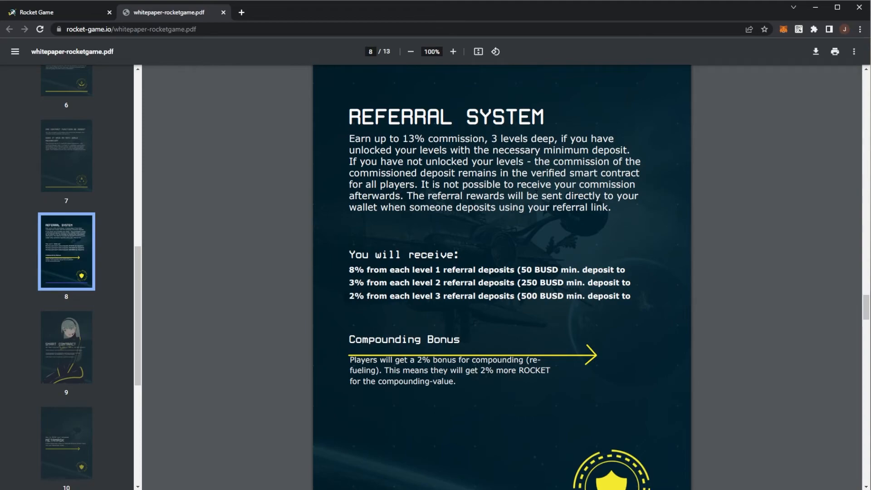
click(65, 155)
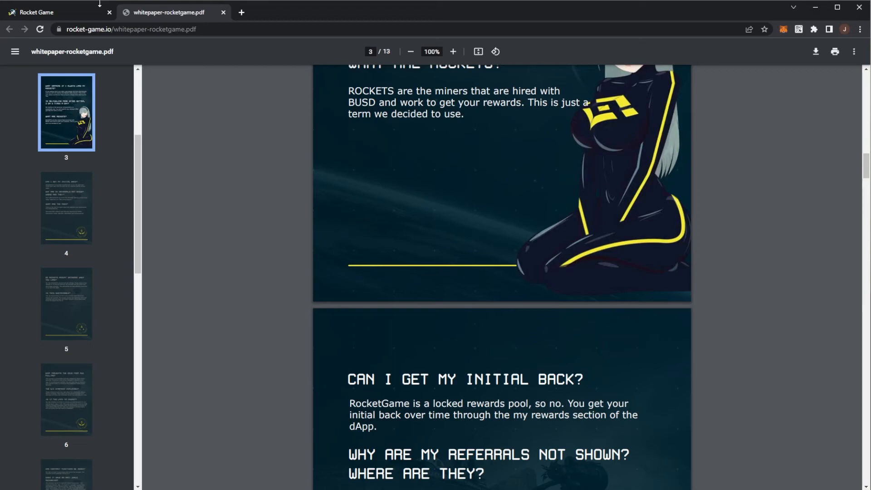
Return to the RocketGame miner dApp showing its takeoff countdown, BUSD wallet, rewards and facts panels
click(53, 11)
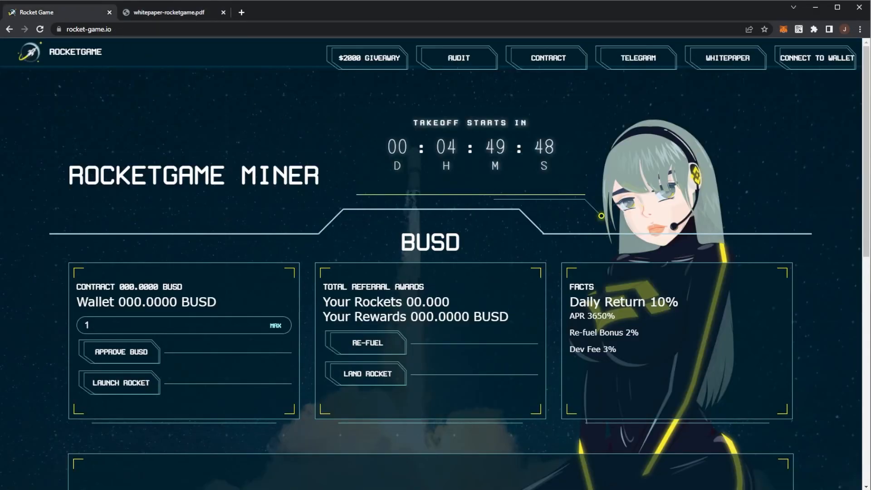
scroll(down, 3)
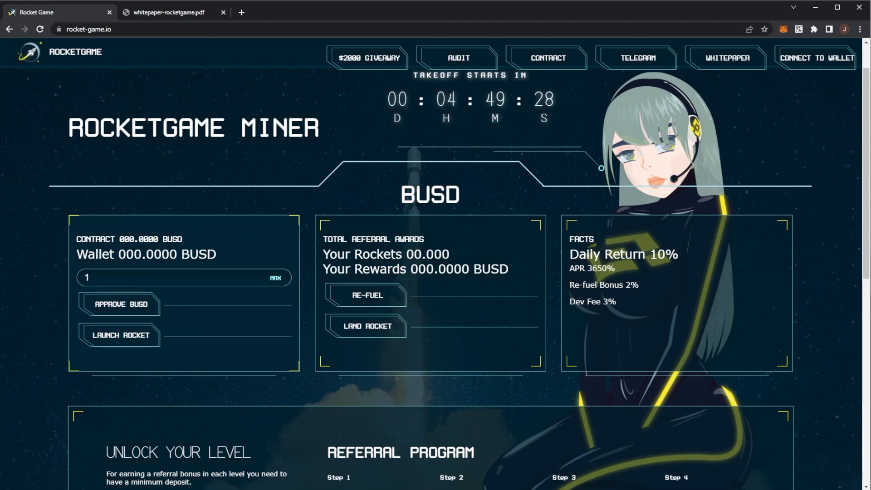
scroll(down, 3)
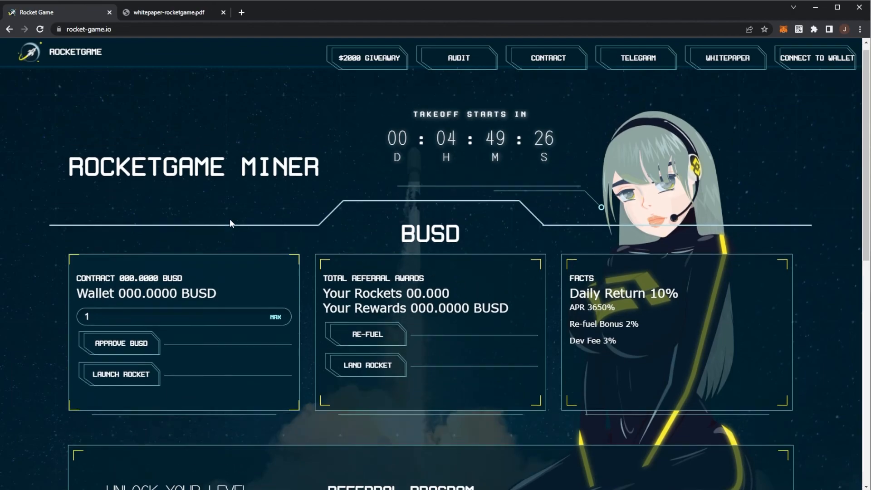